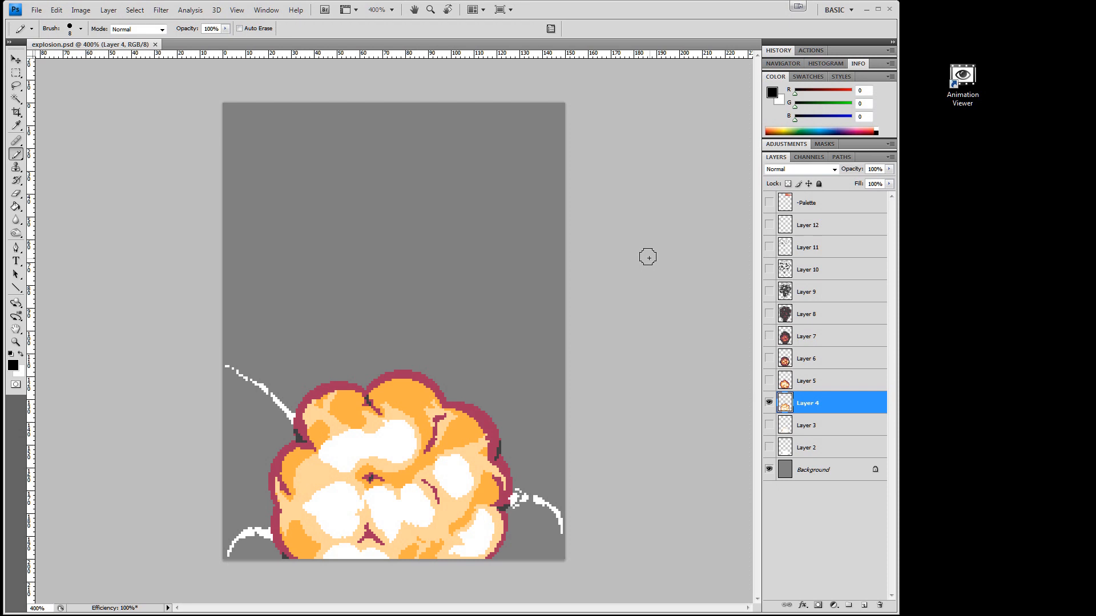
{"action": "mouse_move", "coordinate": [359, 362]}
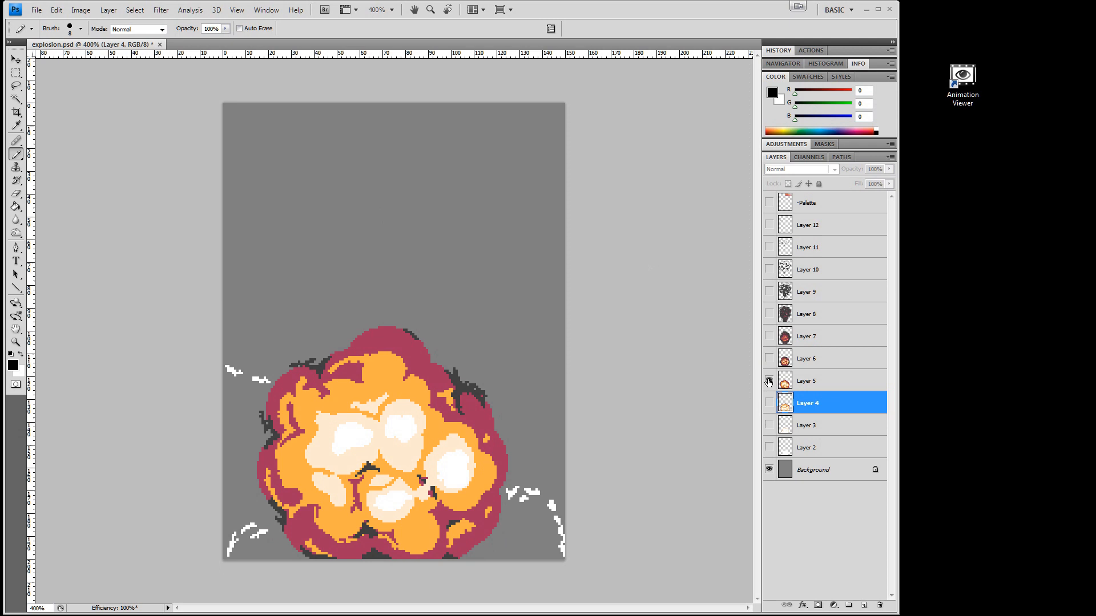
Step: Hide the Layer 5 frame and make the Layer 4 explosion frame visible again
{"action": "left_click", "coordinate": [769, 380]}
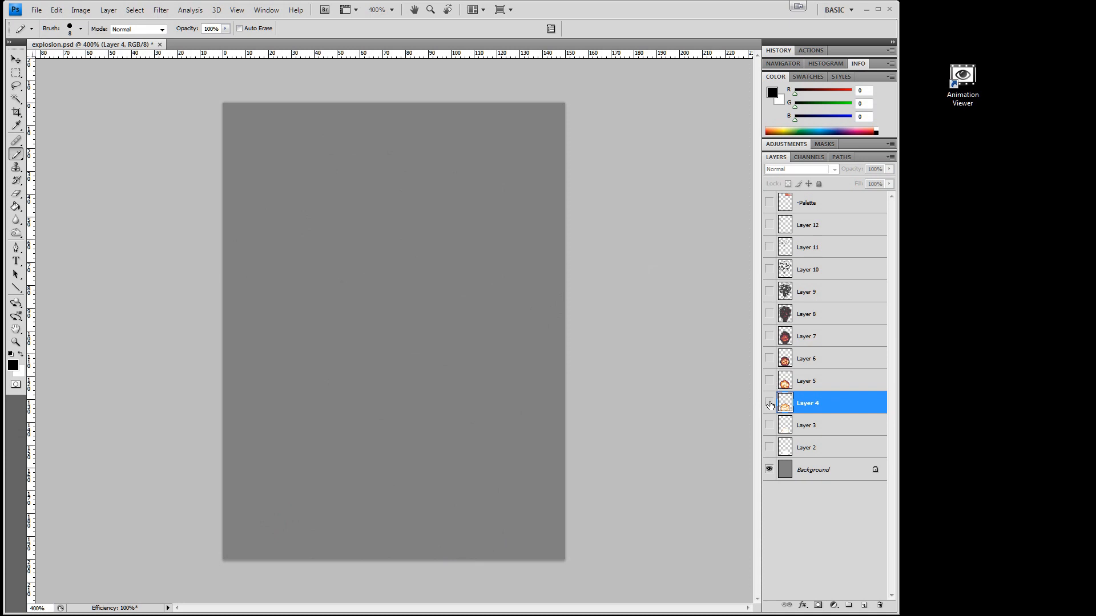
{"action": "left_click", "coordinate": [768, 402]}
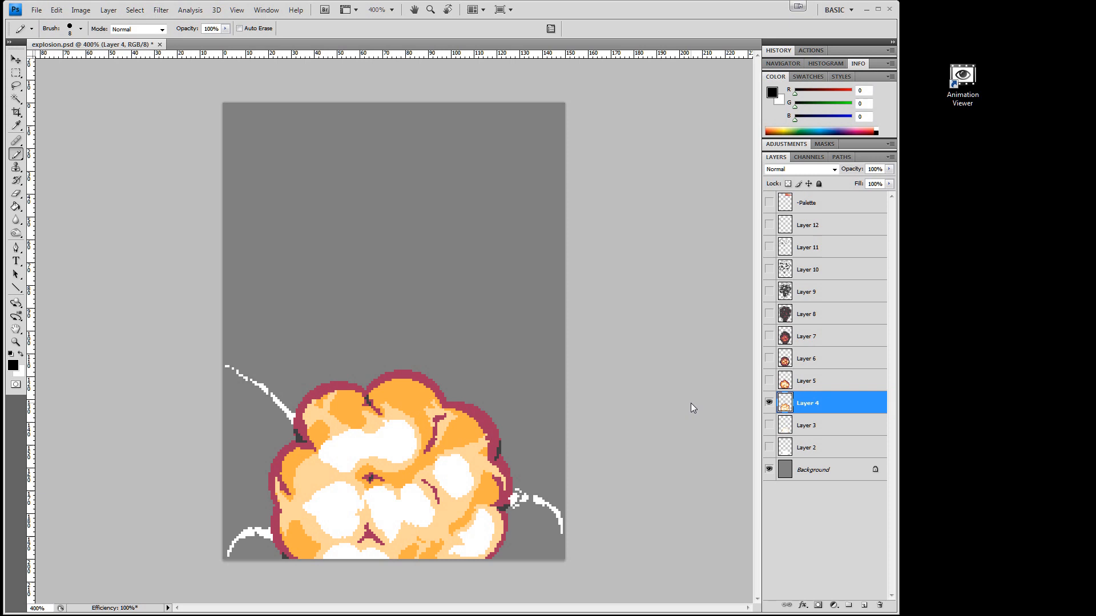
{"action": "mouse_move", "coordinate": [844, 271]}
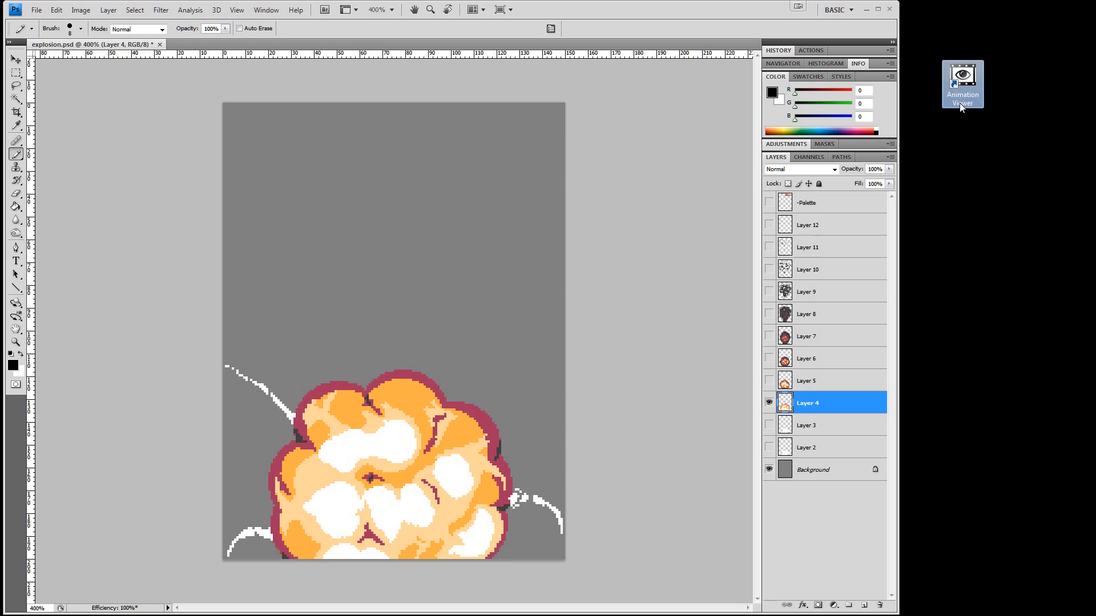
Step: Start Animation Viewer and move its window to the lower right beside the Photoshop canvas
{"action": "left_click", "coordinate": [962, 86]}
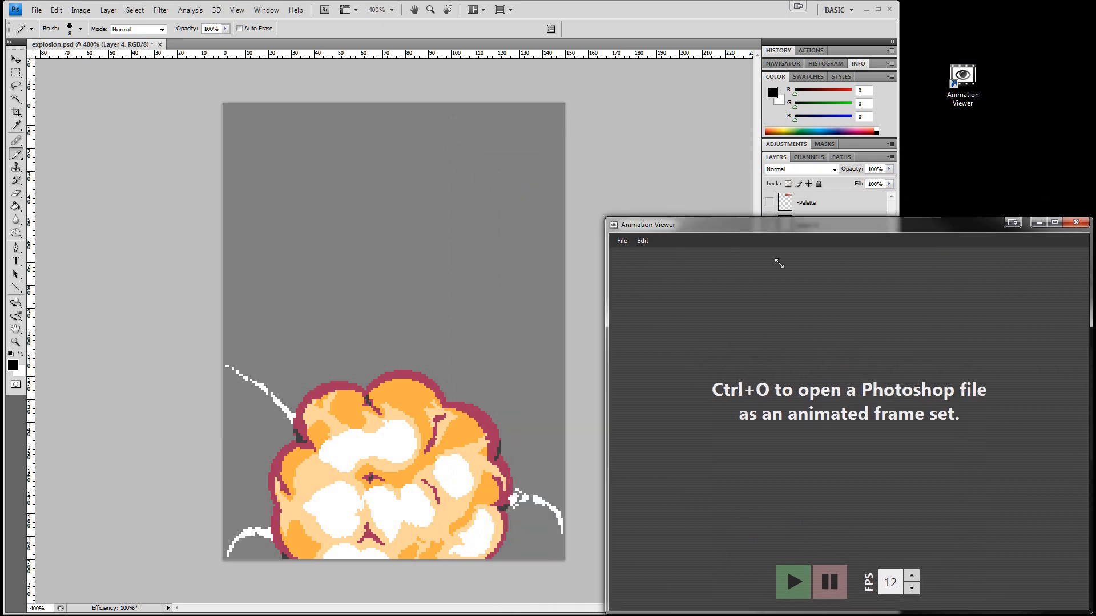
{"action": "left_click_drag", "start_coordinate": [643, 224], "coordinate": [943, 361]}
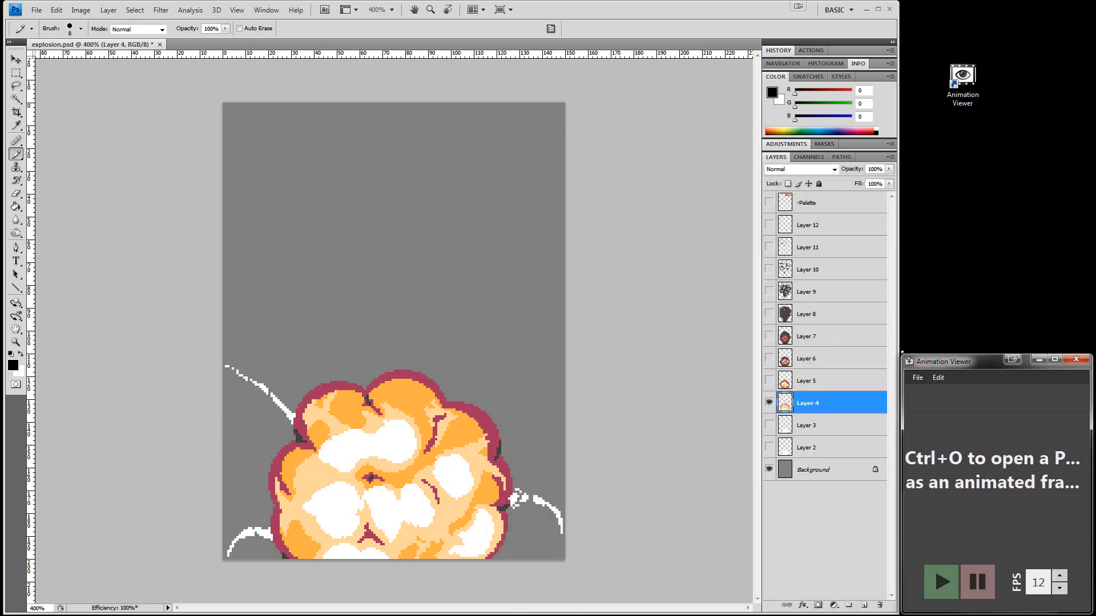
{"action": "left_click", "coordinate": [915, 377]}
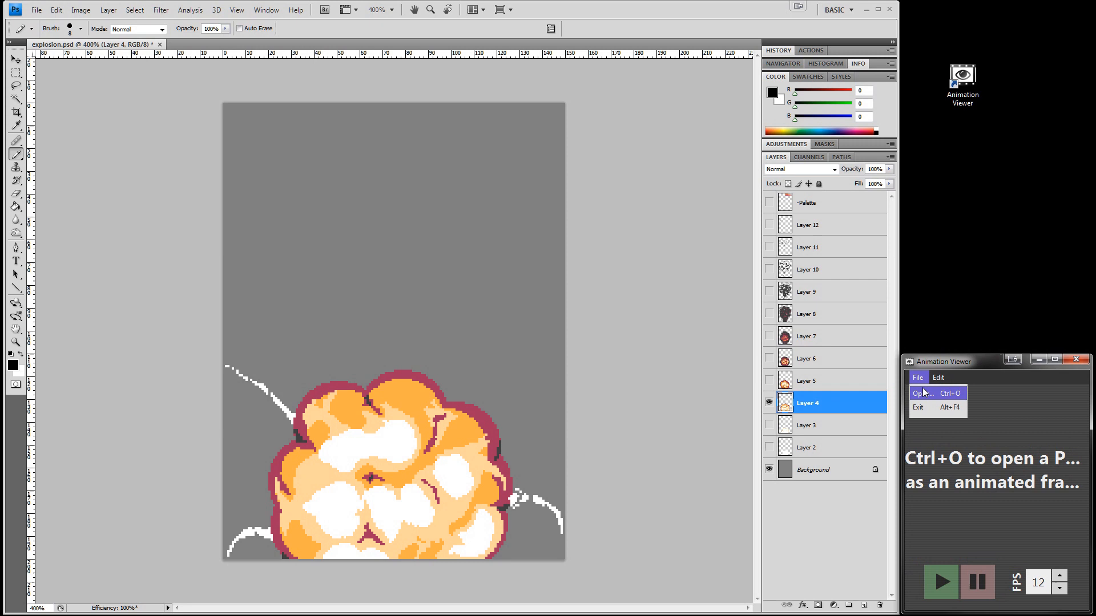
Step: Load explosion.psd from the temp folder so its layers play as animation frames
{"action": "left_click", "coordinate": [922, 393]}
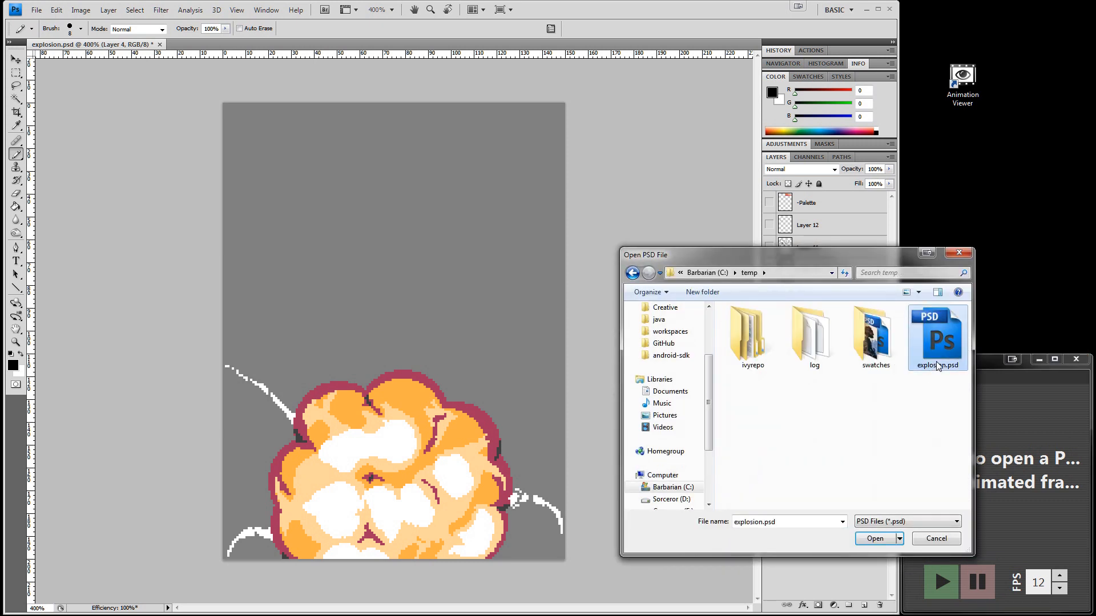
{"action": "left_click", "coordinate": [875, 539]}
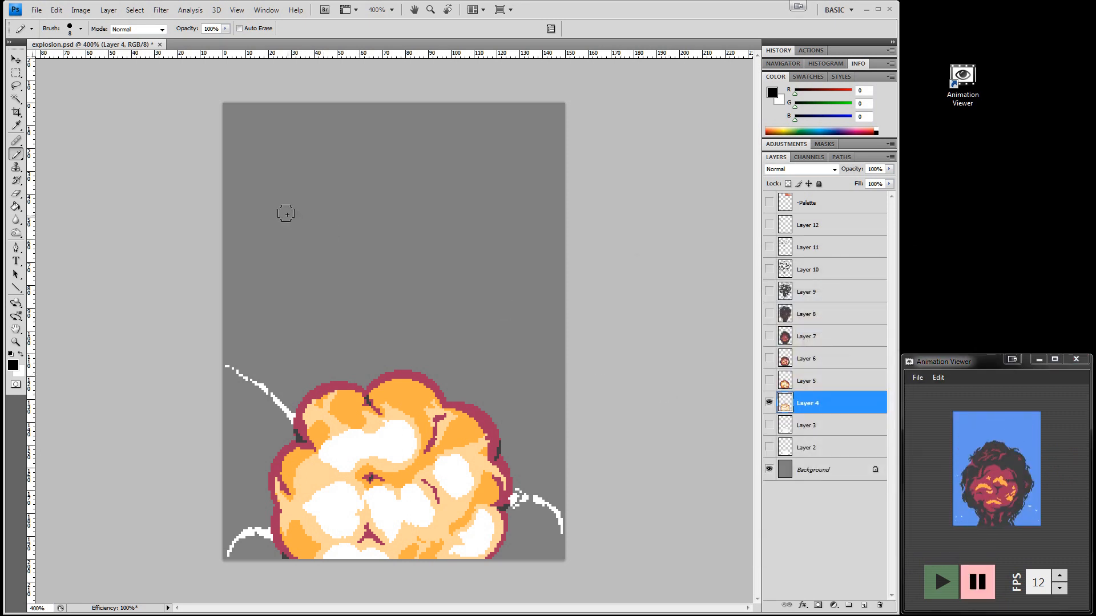
Step: Pause playback, holding on a late explosion frame with scattered debris
{"action": "left_click_drag", "start_coordinate": [249, 202], "coordinate": [552, 308]}
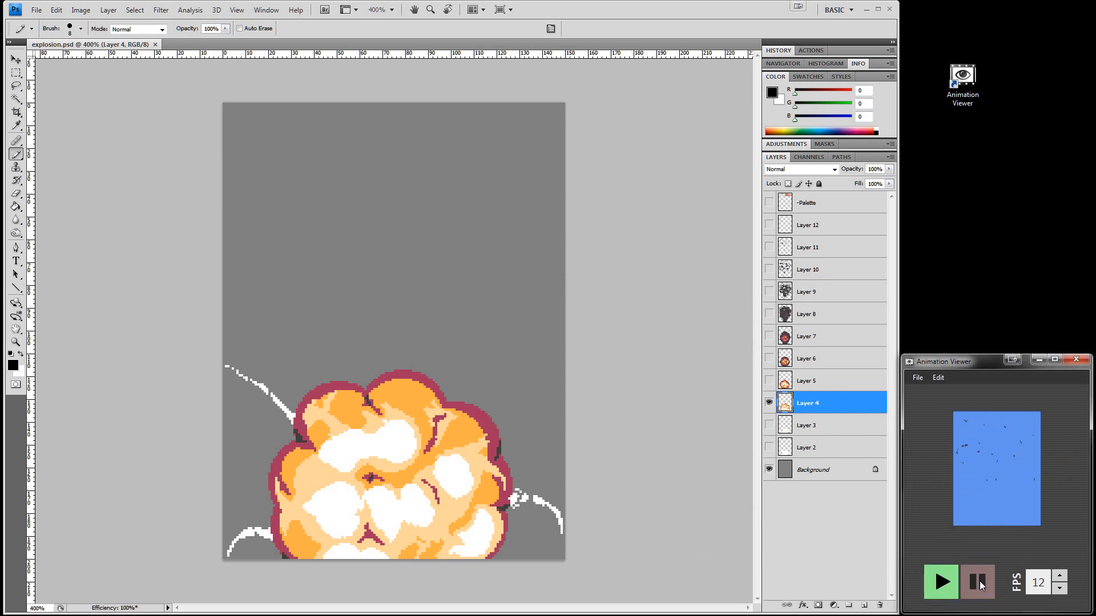
Step: Resume the explosion at 24 FPS and bring up the Set Background Color palette
{"action": "left_click", "coordinate": [977, 581]}
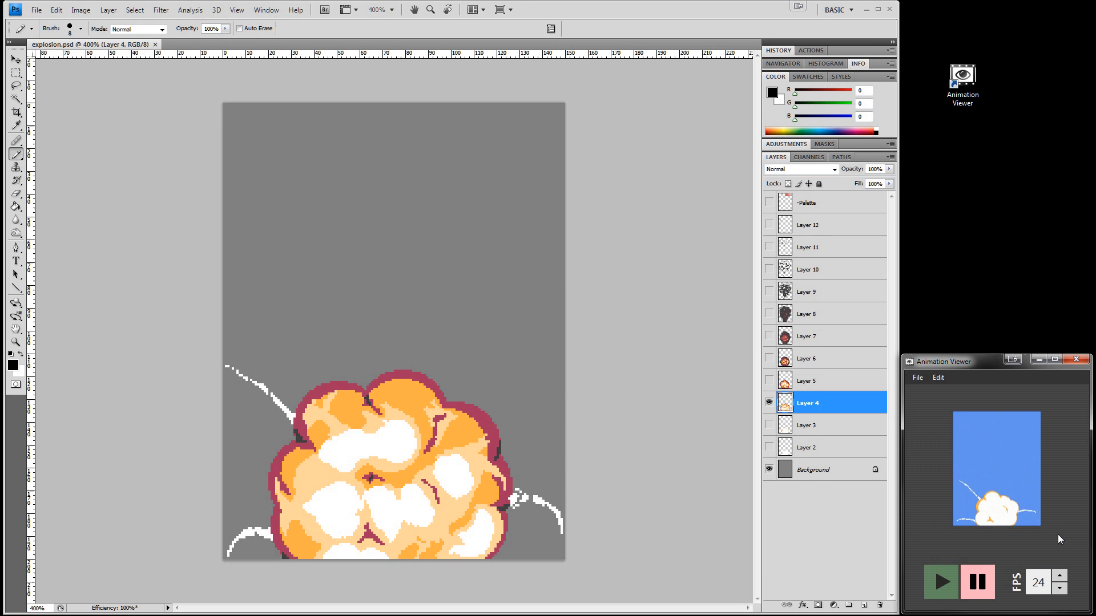
{"action": "left_click", "coordinate": [937, 377]}
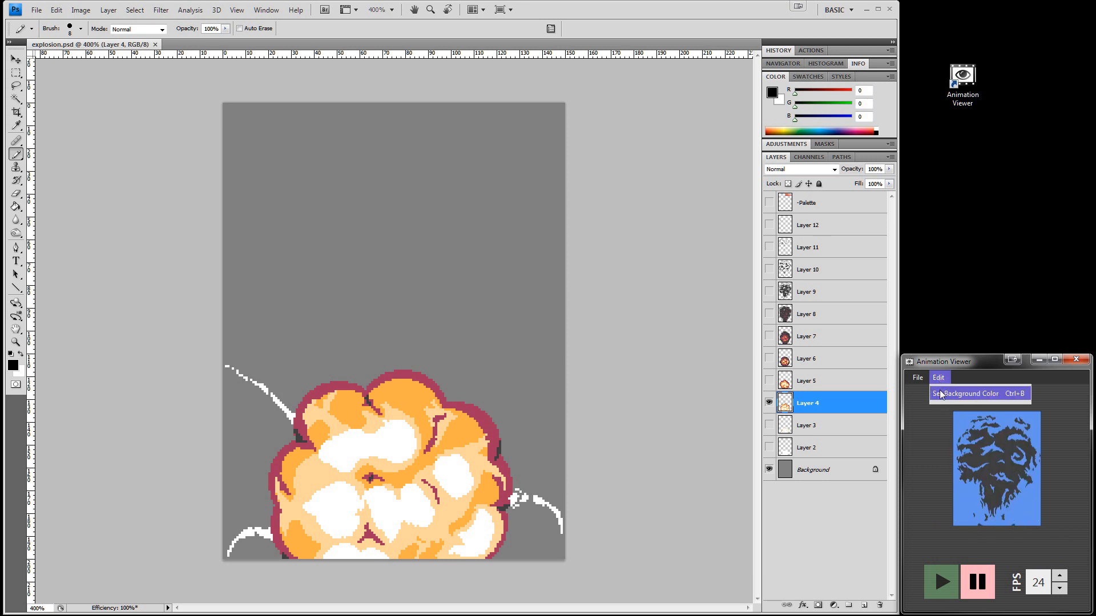
{"action": "left_click", "coordinate": [967, 393]}
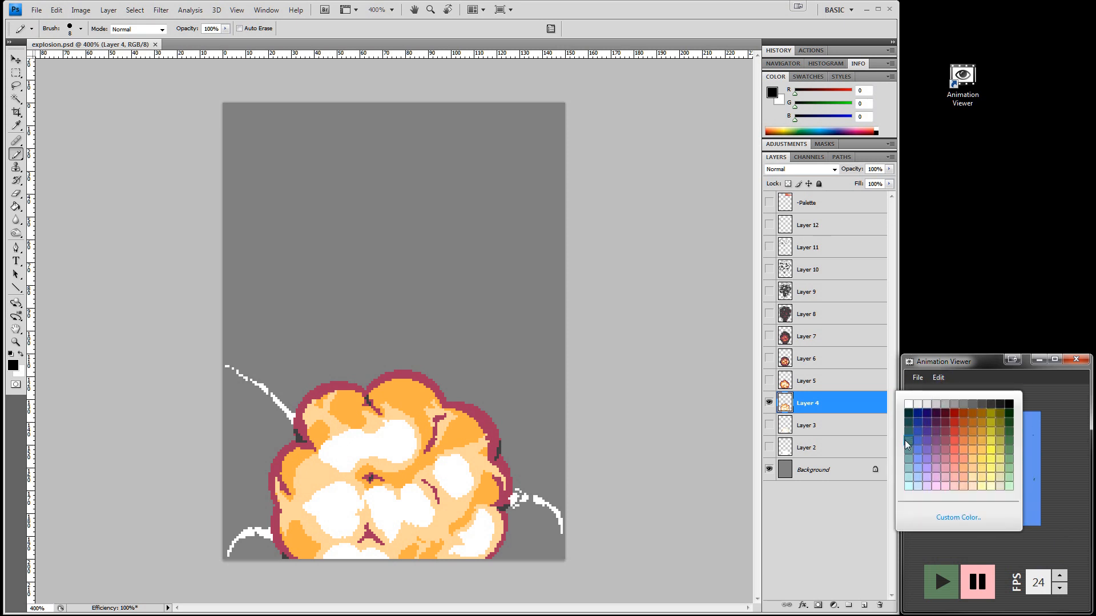